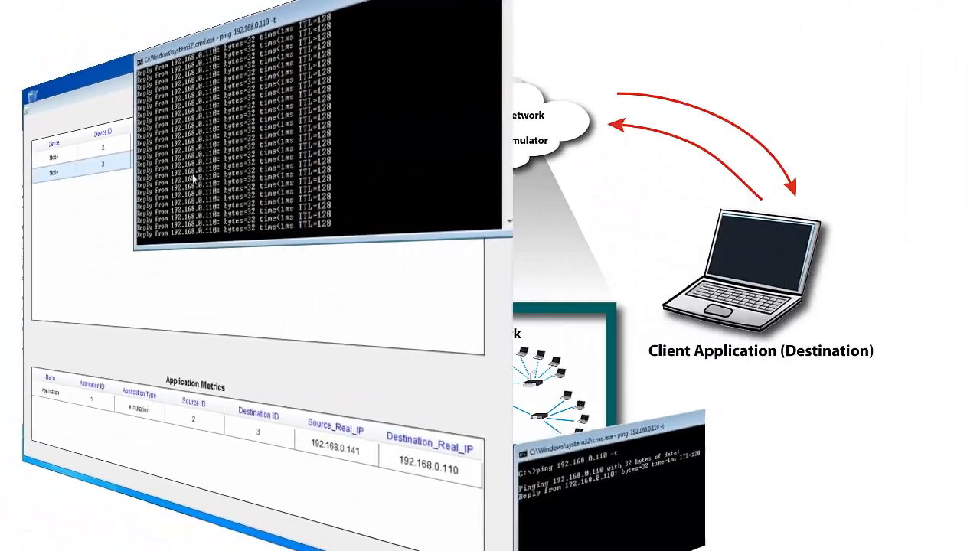
Close the ping output and return to the canvas with Router A, Wired Node B and Wired Node C.
left_click(32, 24)
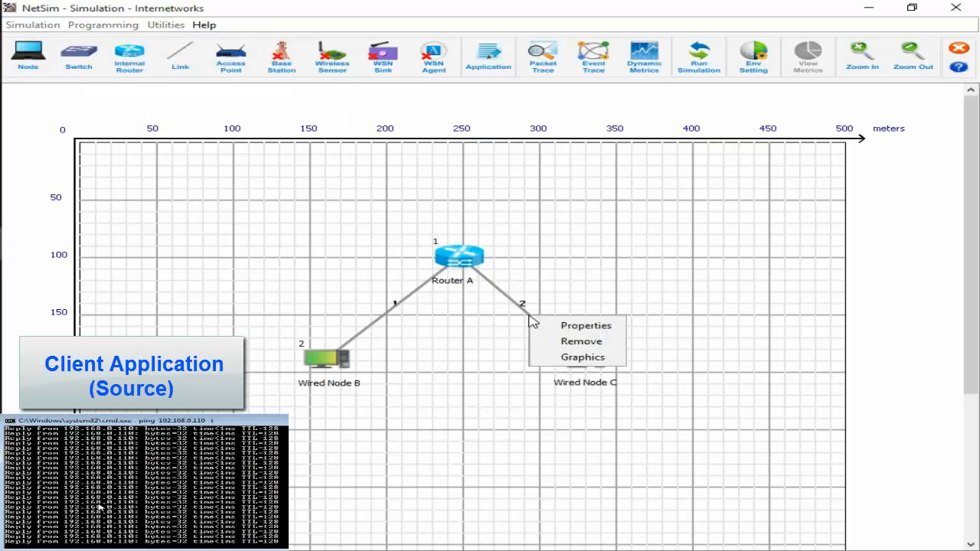
left_click(585, 325)
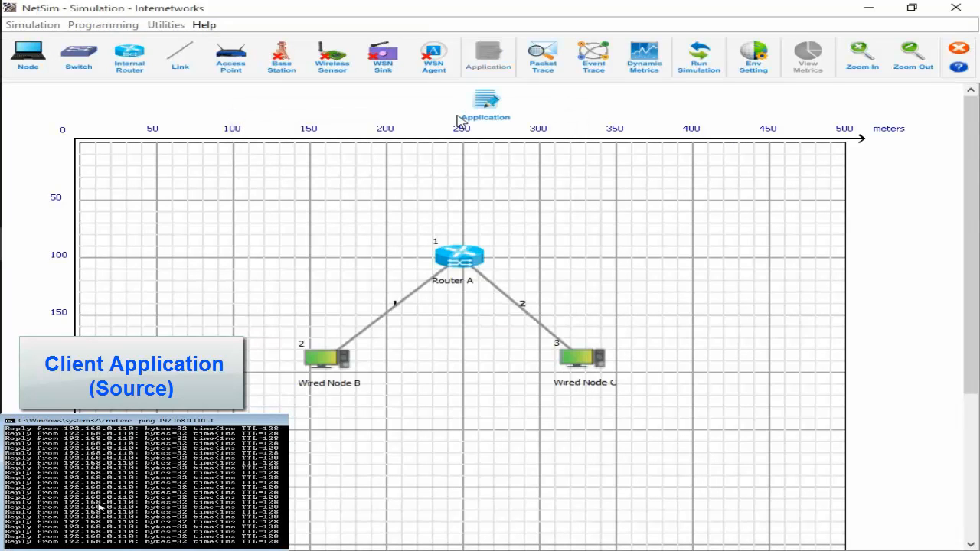
Set the application type to EMULATION with source 192.168.0.141 and destination 192.168.0.110, and accept.
right_click(484, 104)
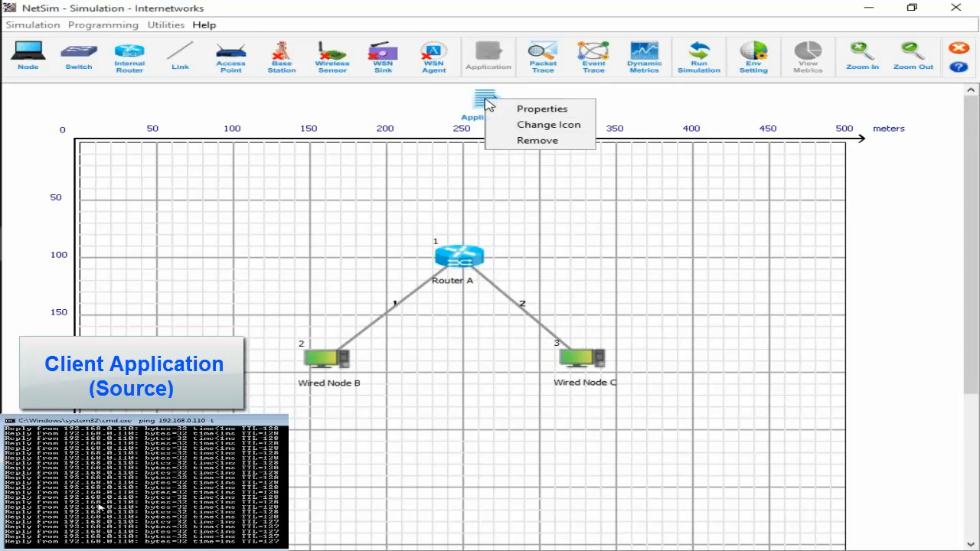
left_click(542, 107)
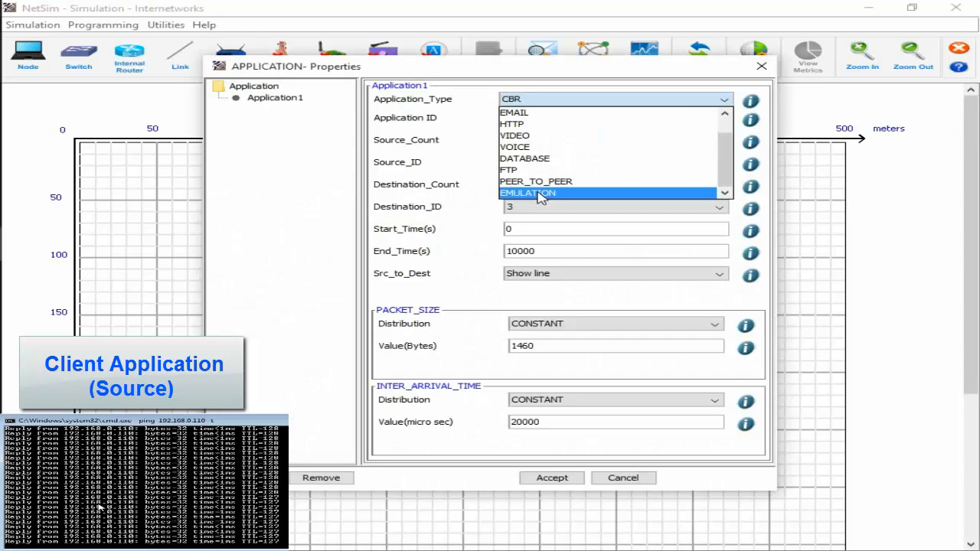
left_click(527, 193)
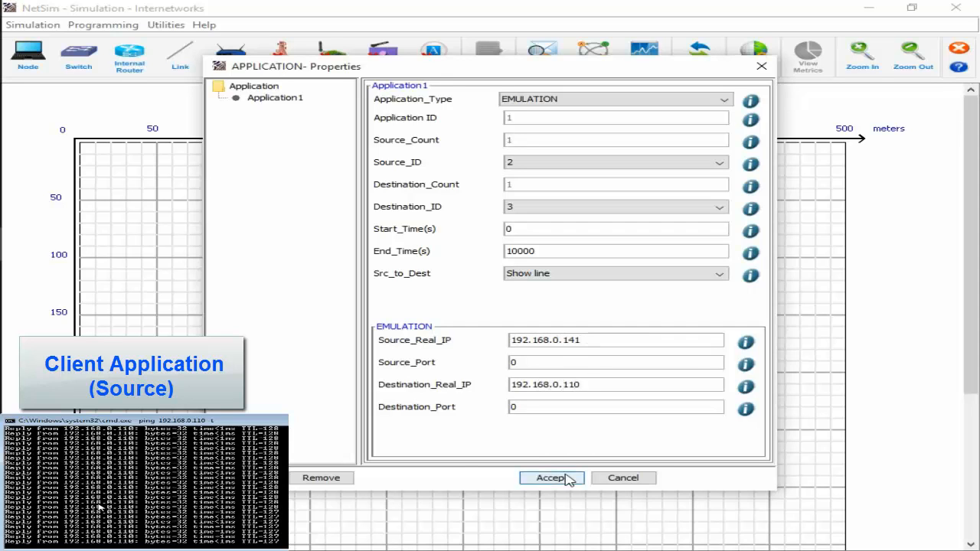
left_click(551, 478)
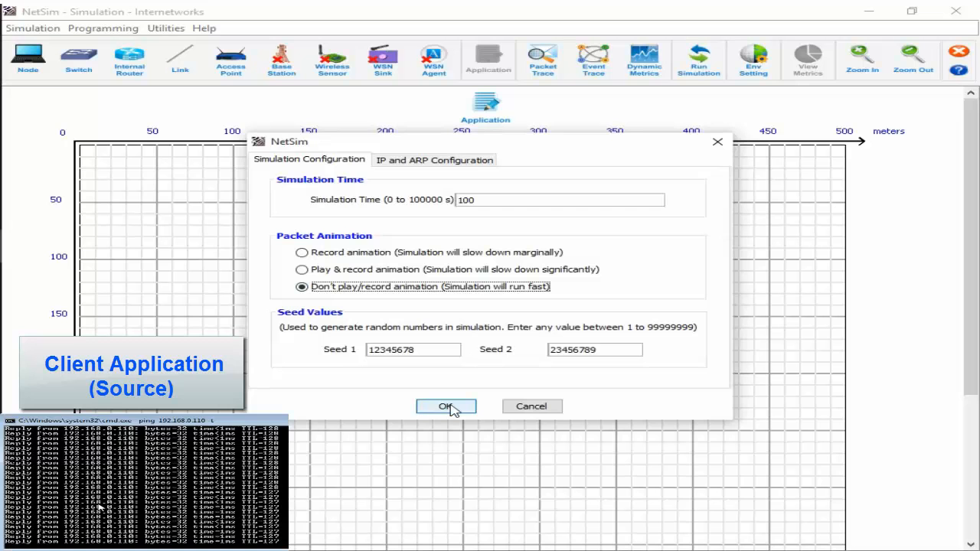
Start the 100-second emulation run without packet animation.
left_click(445, 405)
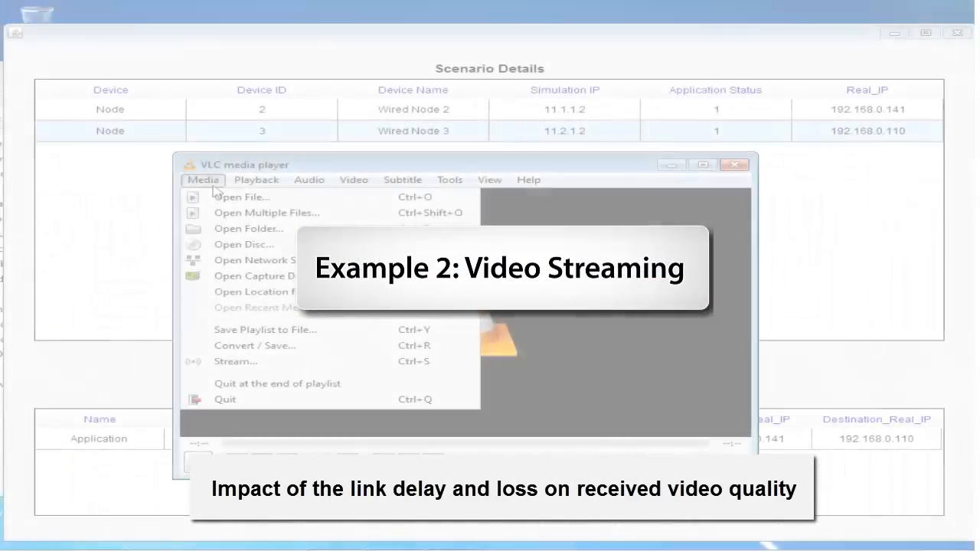
Stream the mp4 over RTP to 192.168.0.110:5004 as NetSim_Emulation with H.264 + MP3 transcoding.
left_click(242, 196)
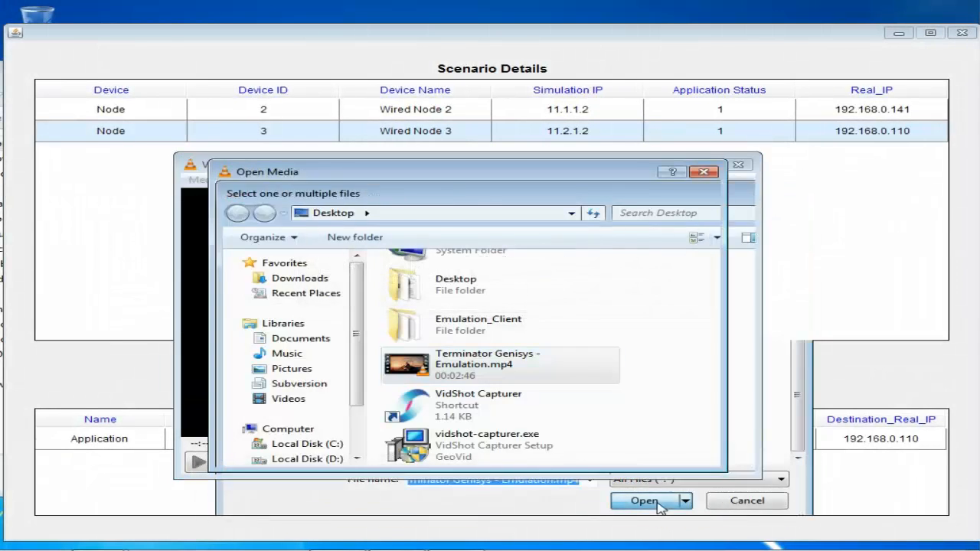
left_click(646, 501)
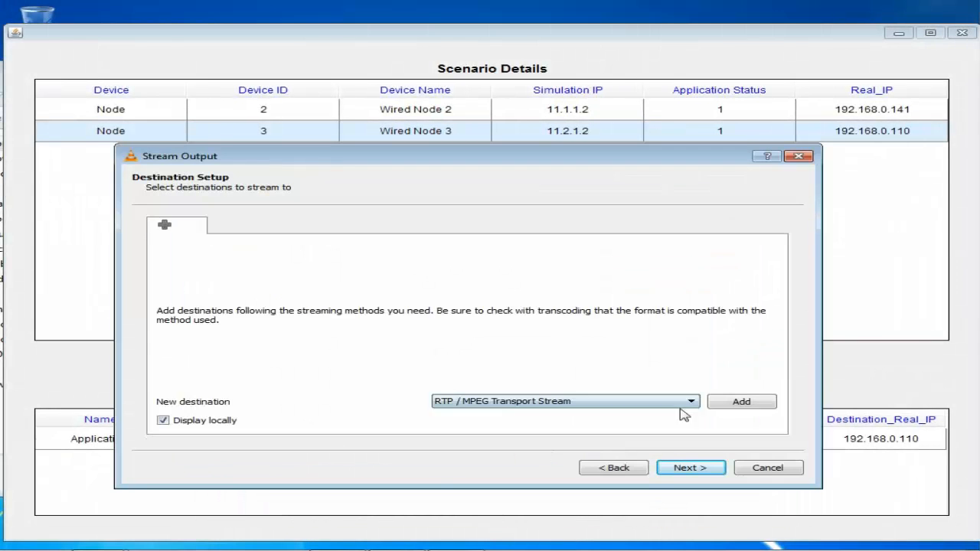
left_click(741, 401)
type("NetSim_Emulation")
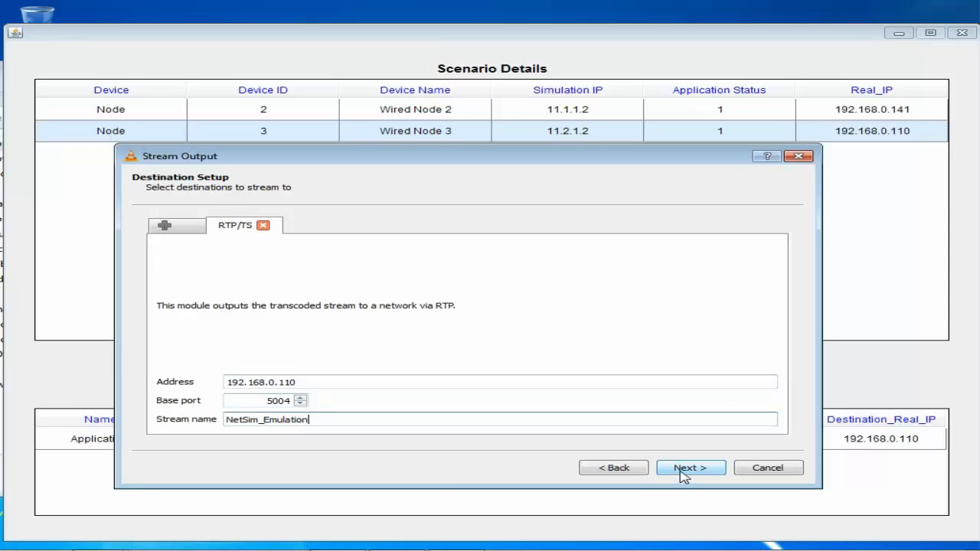
left_click(691, 467)
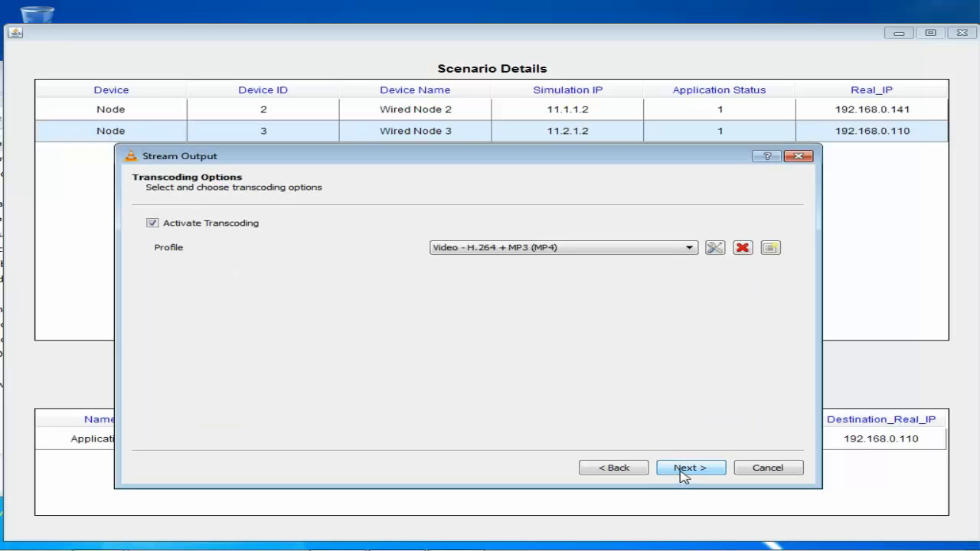
left_click(690, 468)
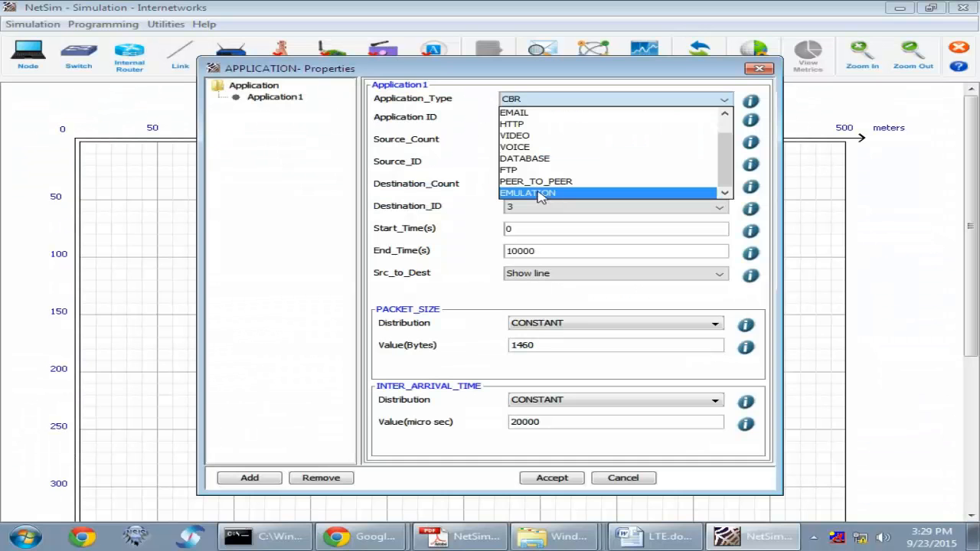
Set the application type to EMULATION again and bring up the simulation run settings.
left_click(527, 193)
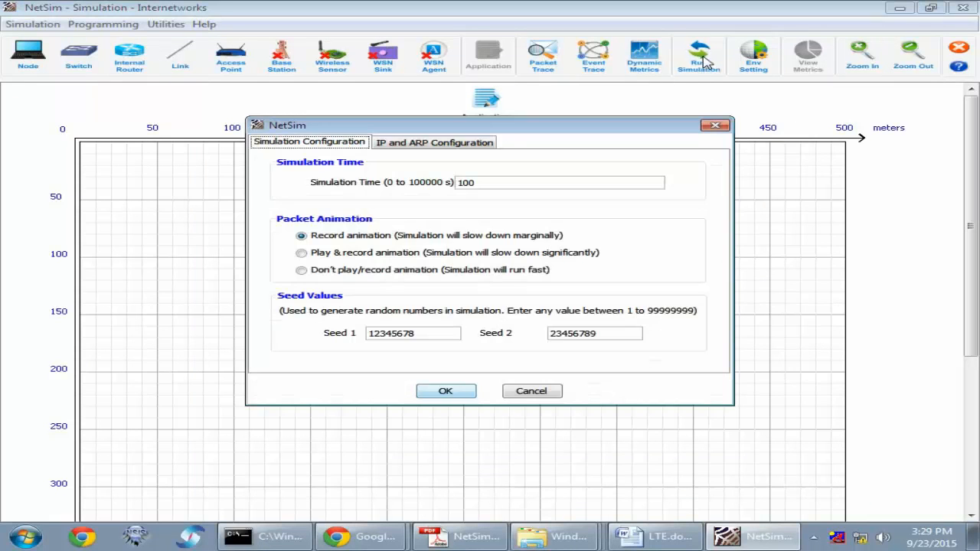
left_click(445, 392)
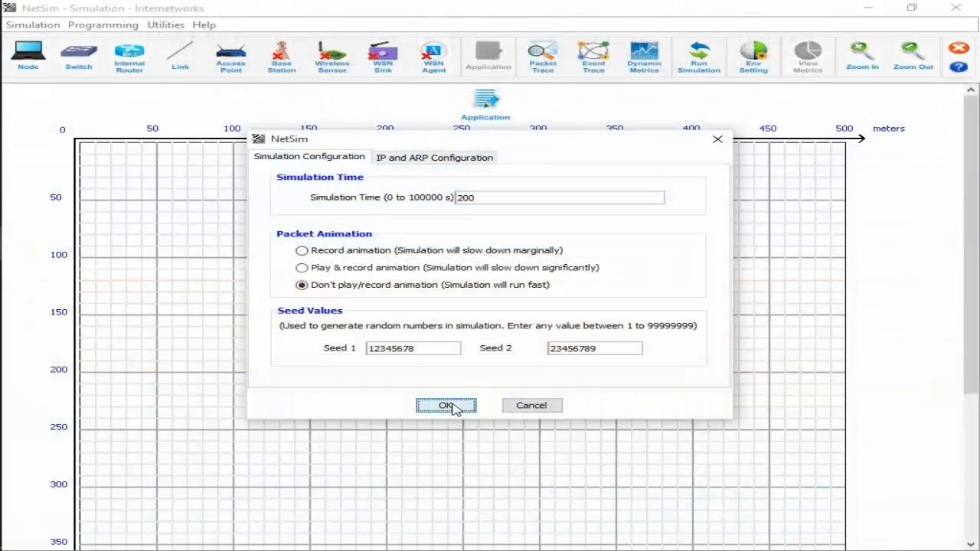
Start the 200-second emulation run without packet animation.
left_click(446, 406)
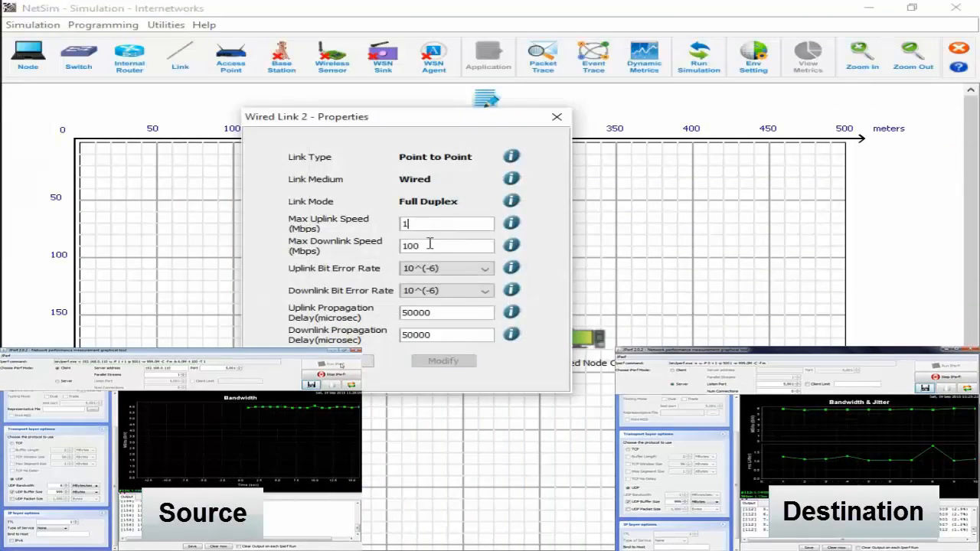
Limit Wired Link 2 to 1 Mbps uplink and rerun the 200-second emulation.
type("1")
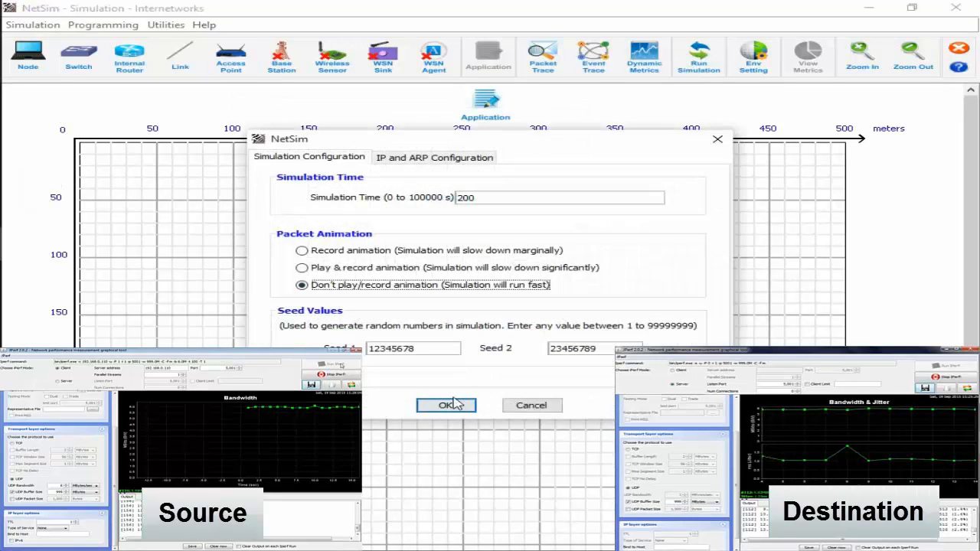
left_click(447, 404)
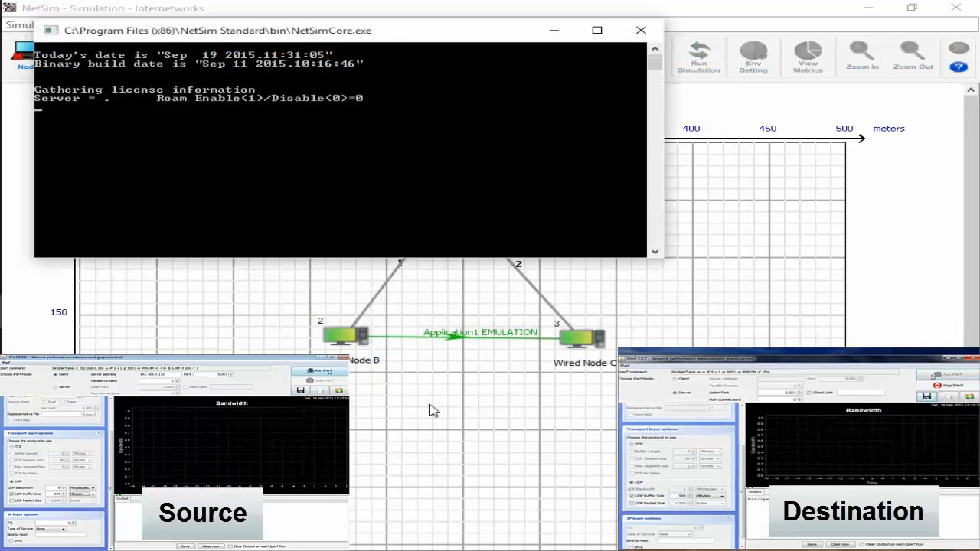